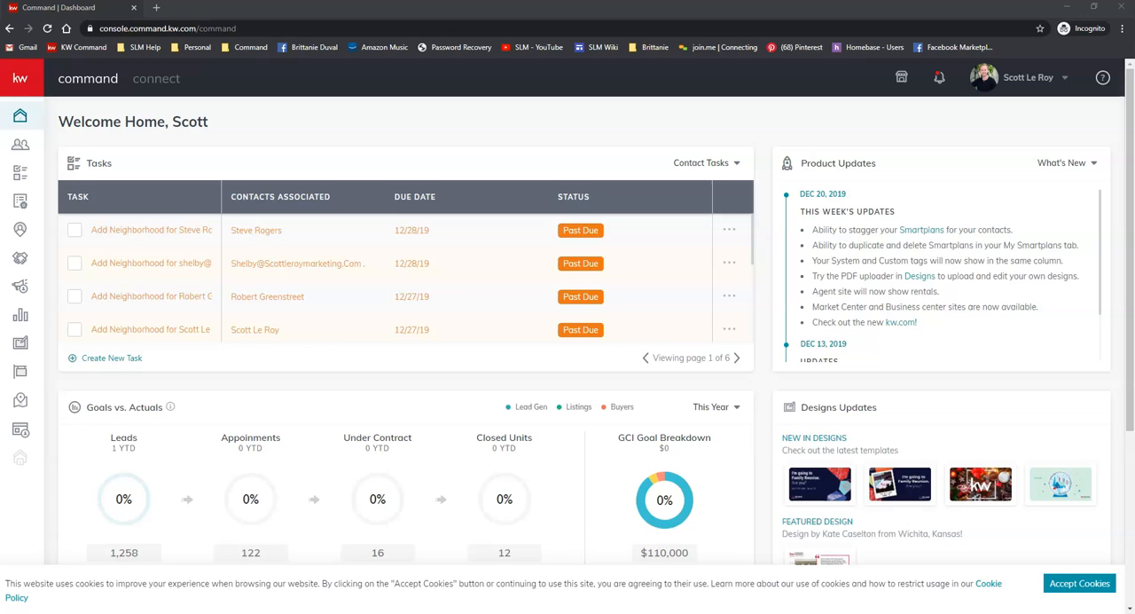
mouse_move(284, 328)
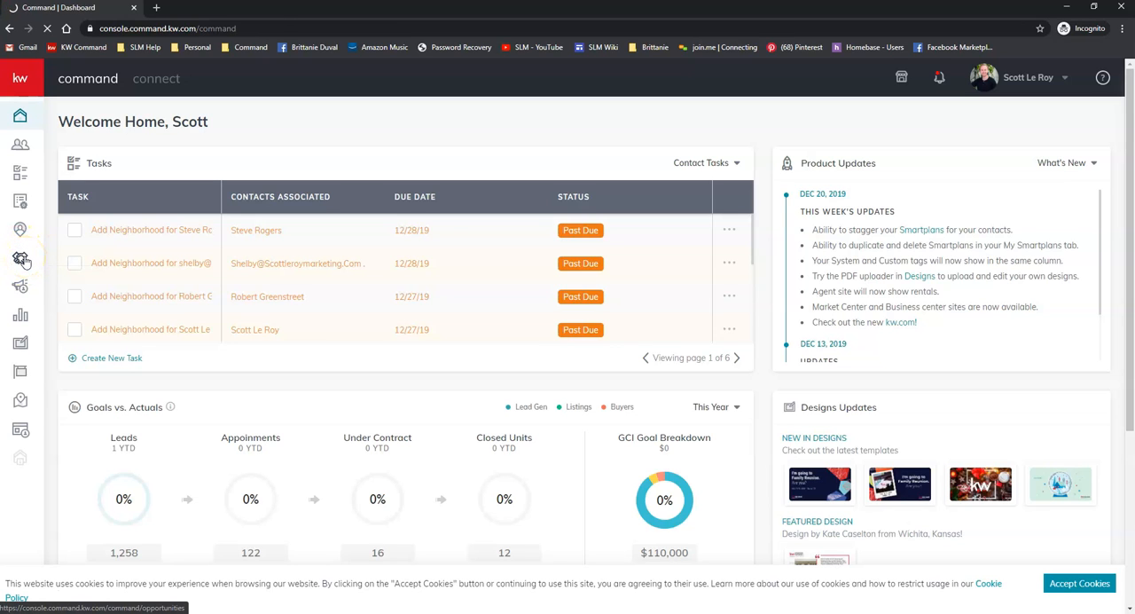
Step: Go to the Opportunities page showing the Listings and Buyers pipelines
click(19, 257)
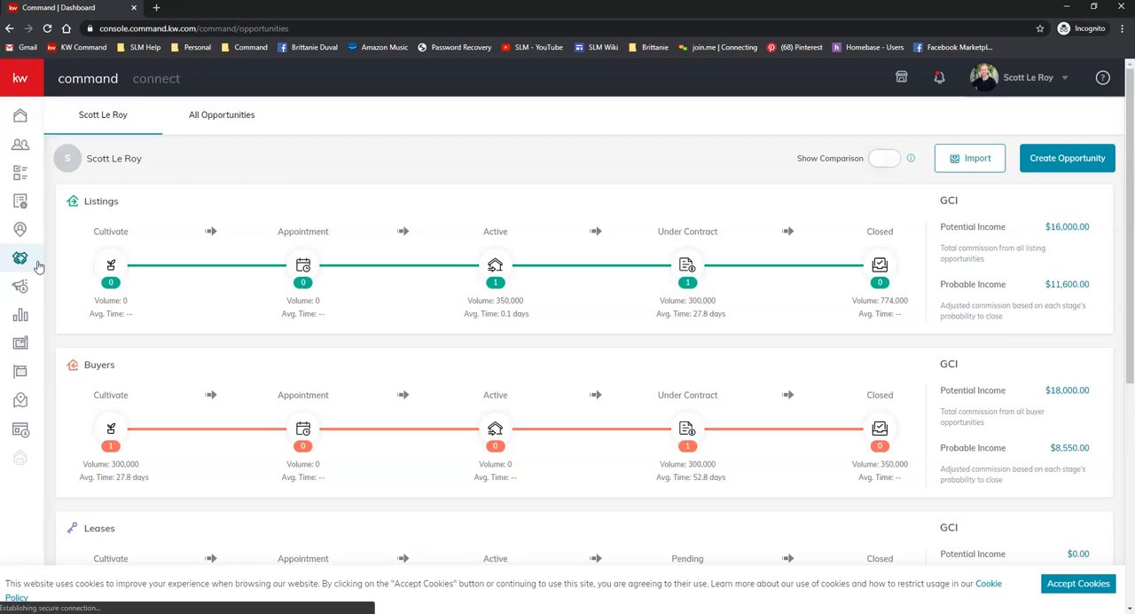
mouse_move(529, 237)
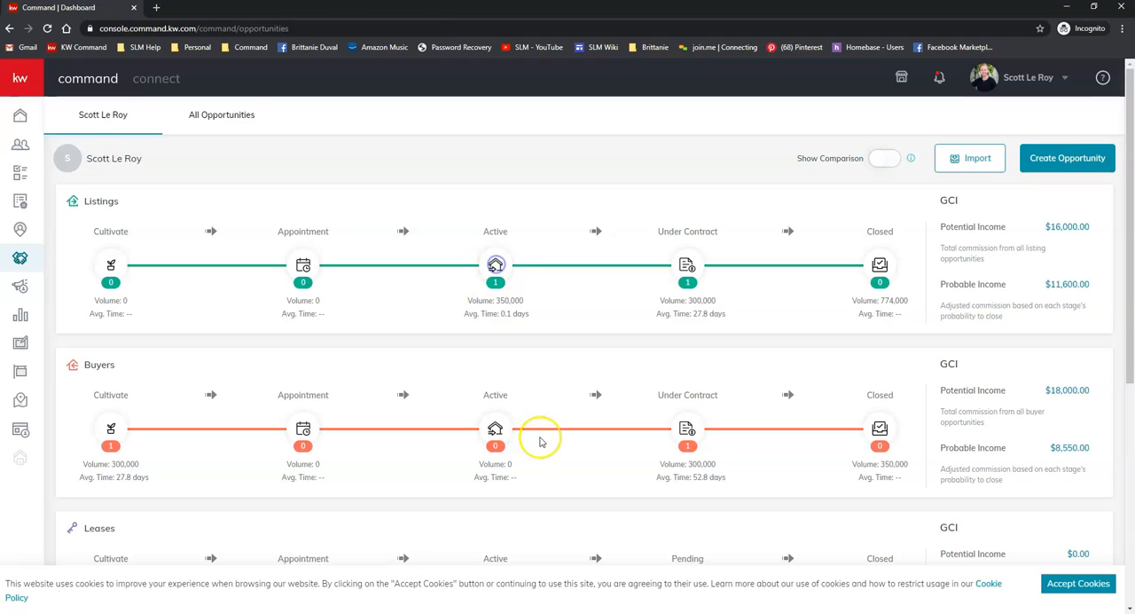
Step: From the Active listings board, archive the Bruce Banner - Listing opportunity and confirm
click(495, 264)
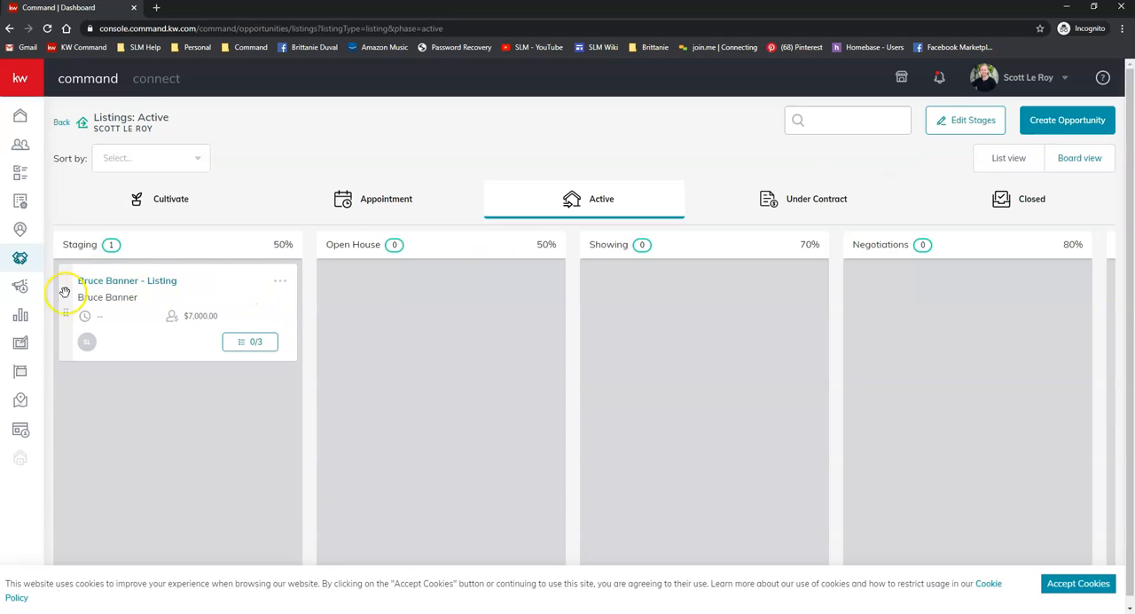
mouse_move(229, 295)
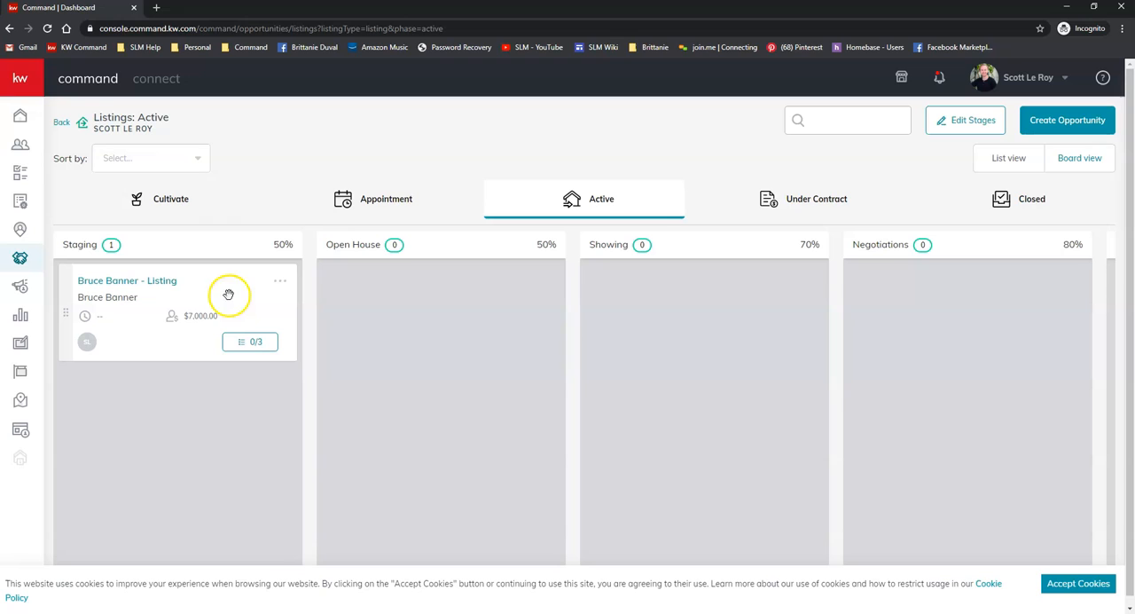
click(280, 282)
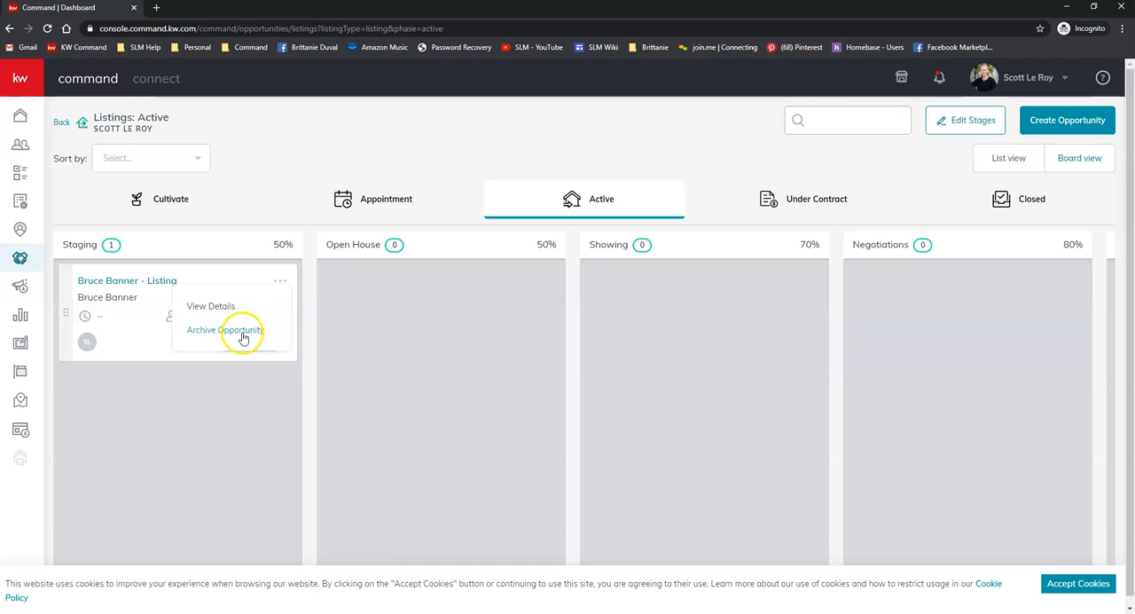
click(225, 330)
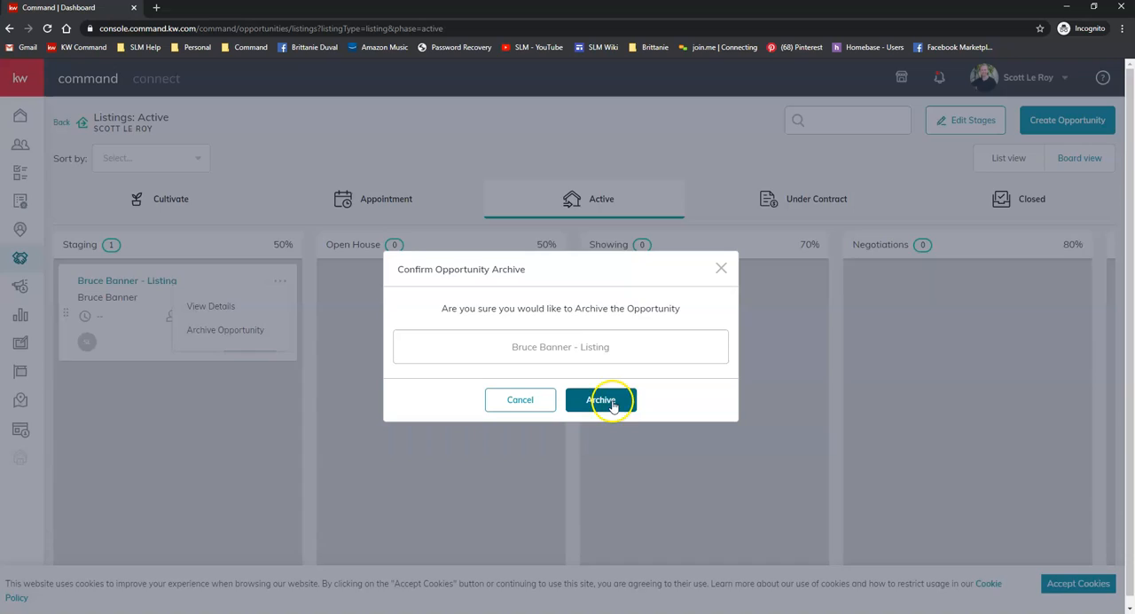
click(601, 400)
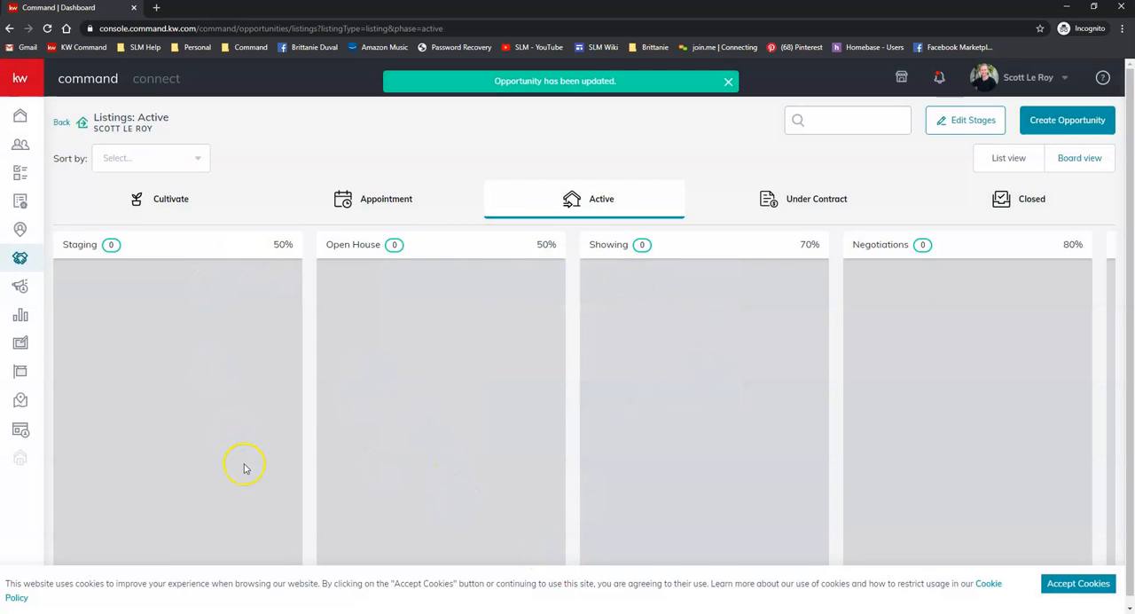
mouse_move(277, 457)
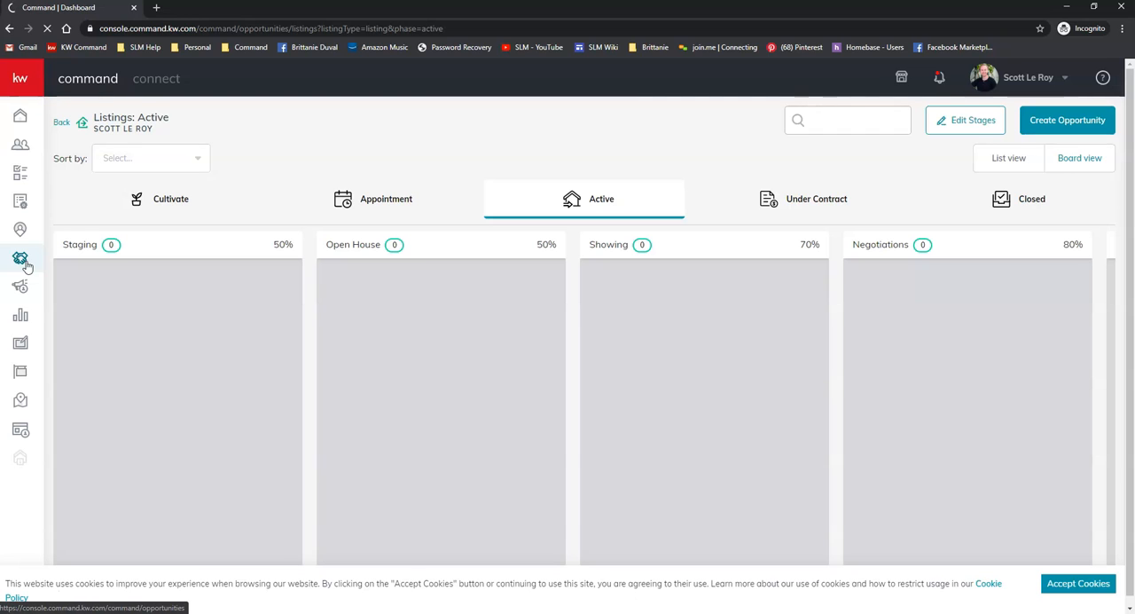
Step: Return to Opportunities and show the All Opportunities list
click(19, 257)
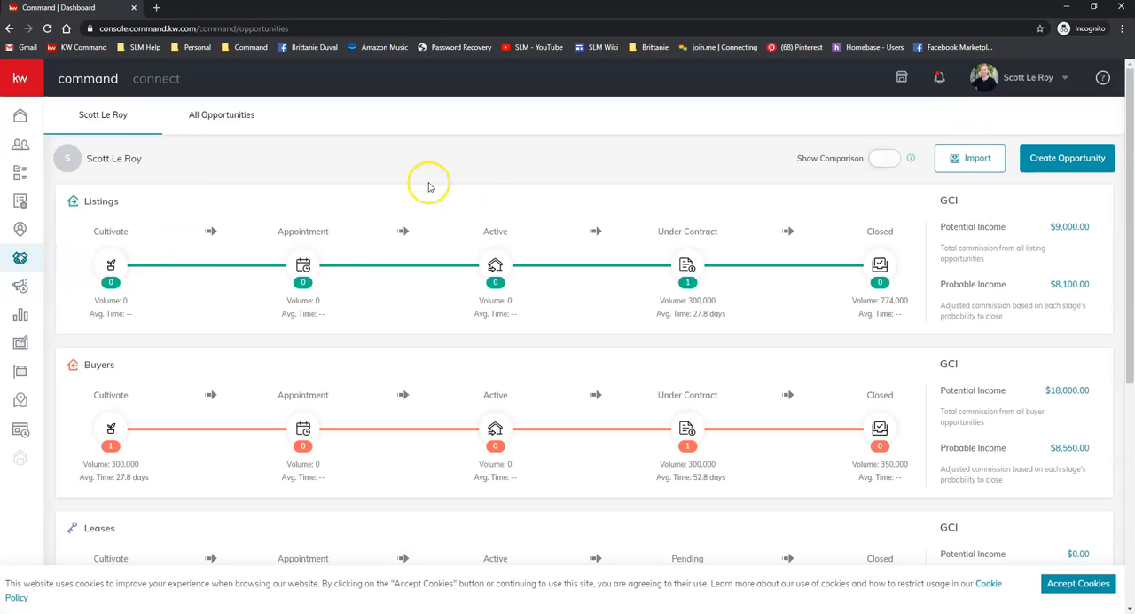
mouse_move(252, 113)
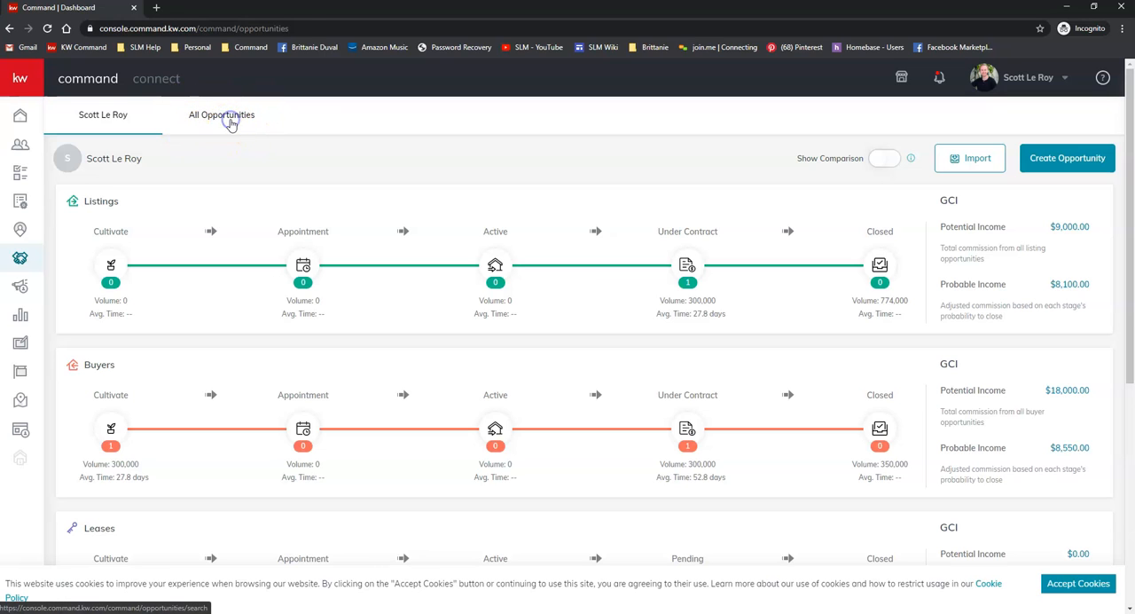
click(222, 114)
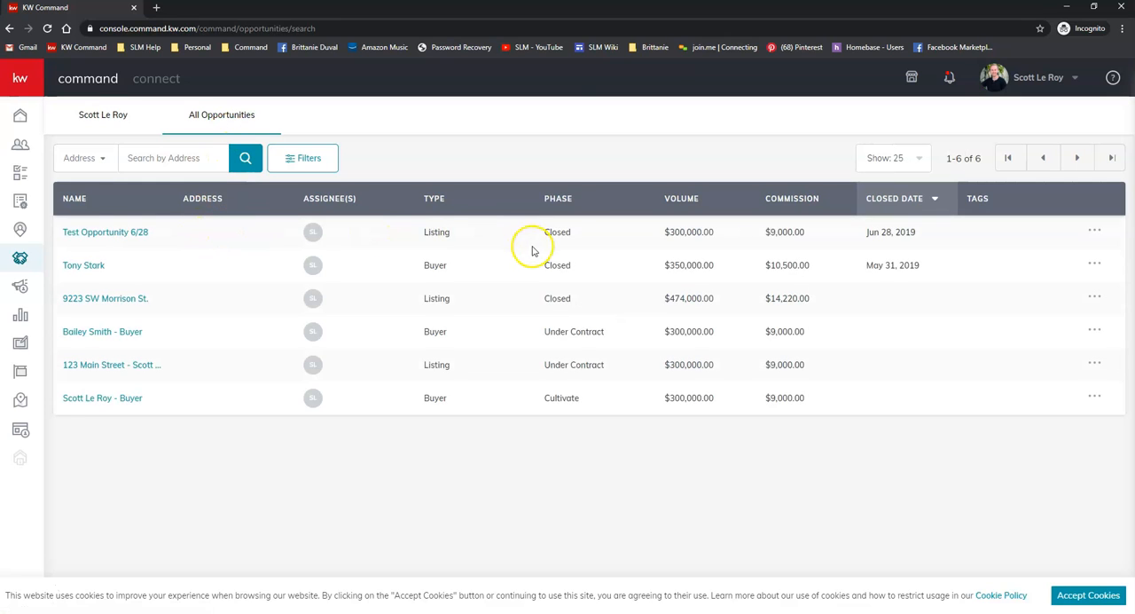
mouse_move(600, 258)
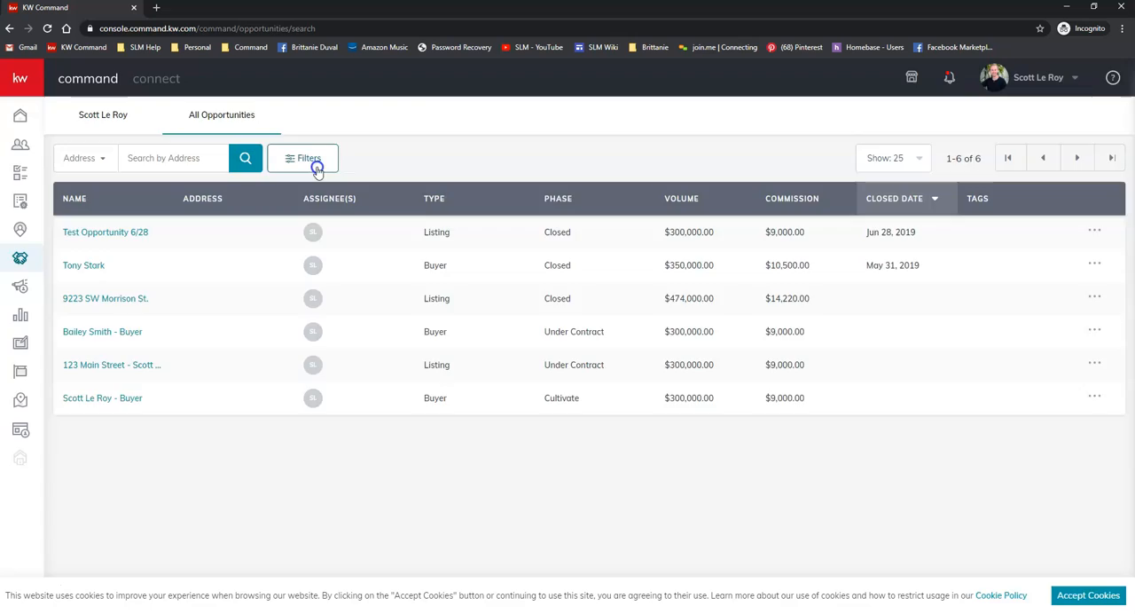
Step: Filter the All Opportunities list to include archived opportunities and apply
click(303, 157)
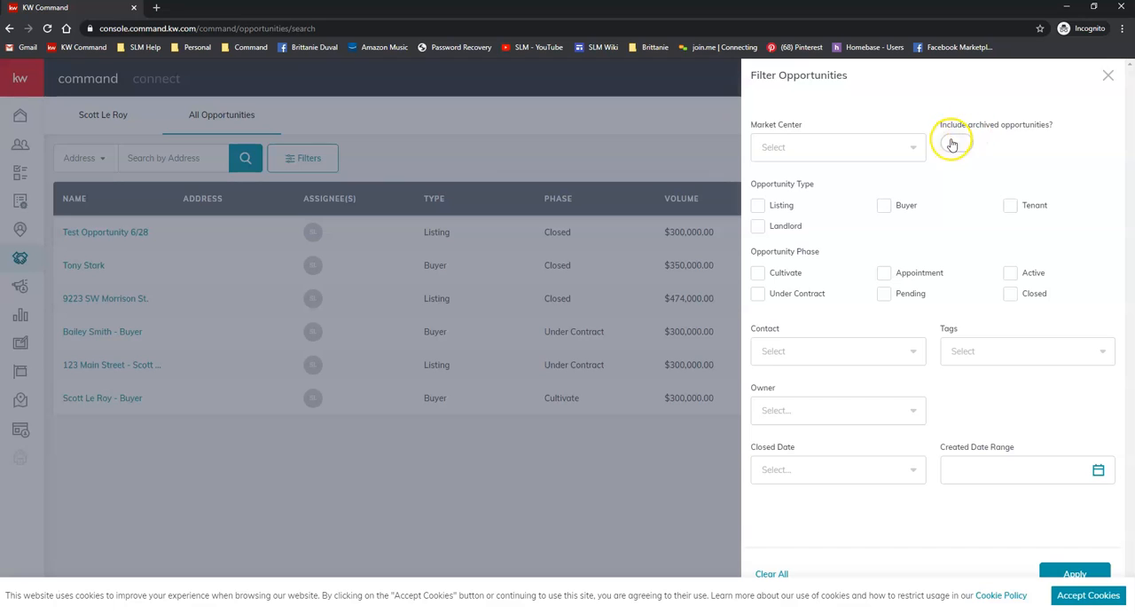
click(958, 144)
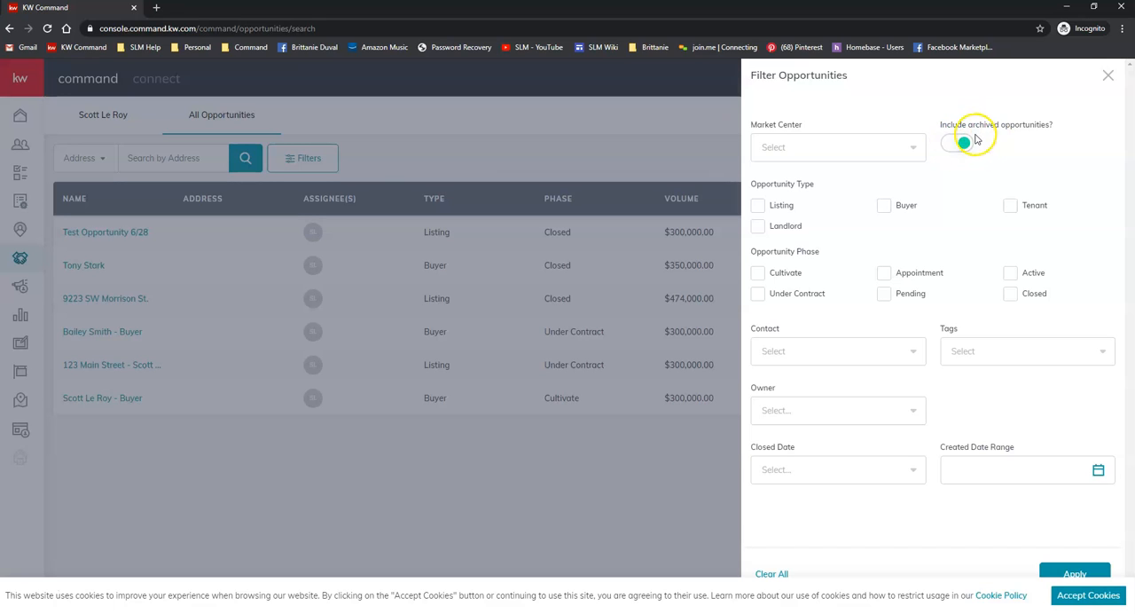
click(963, 142)
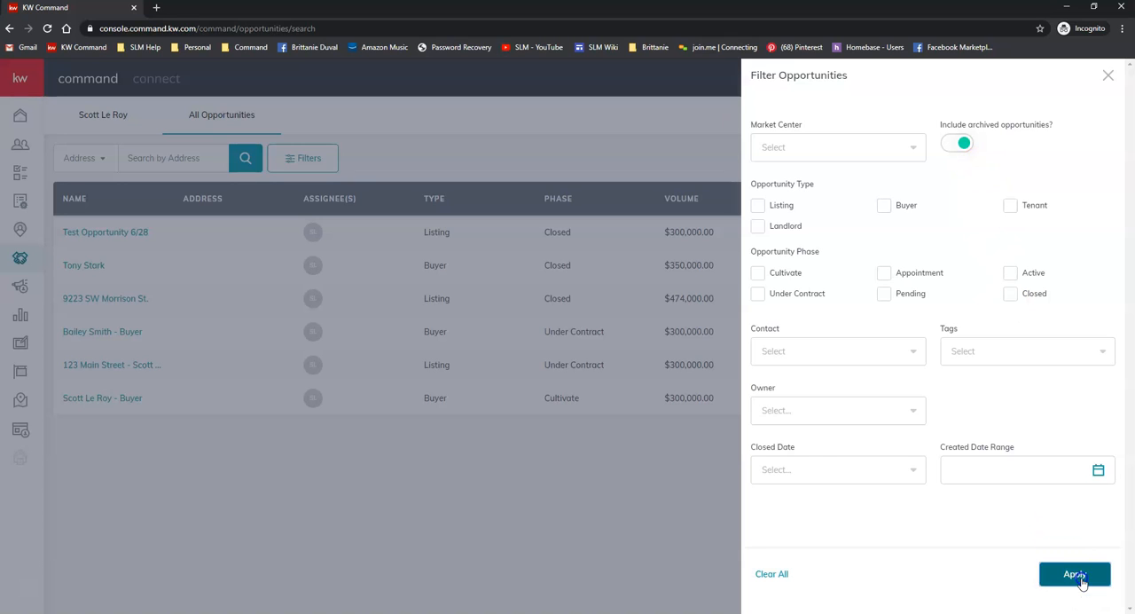
click(1075, 575)
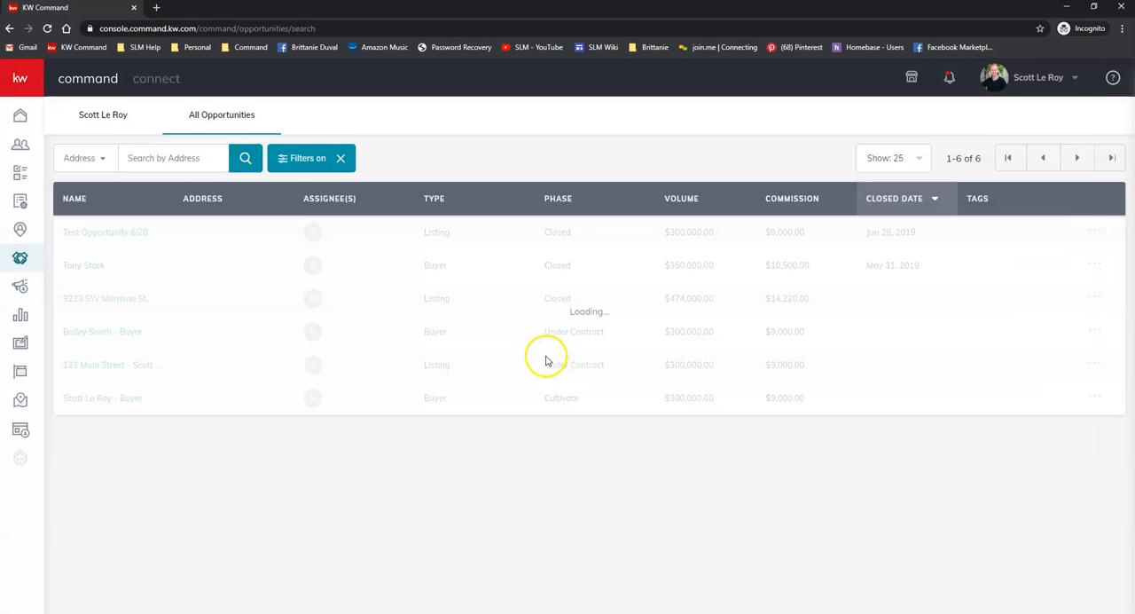
mouse_move(381, 284)
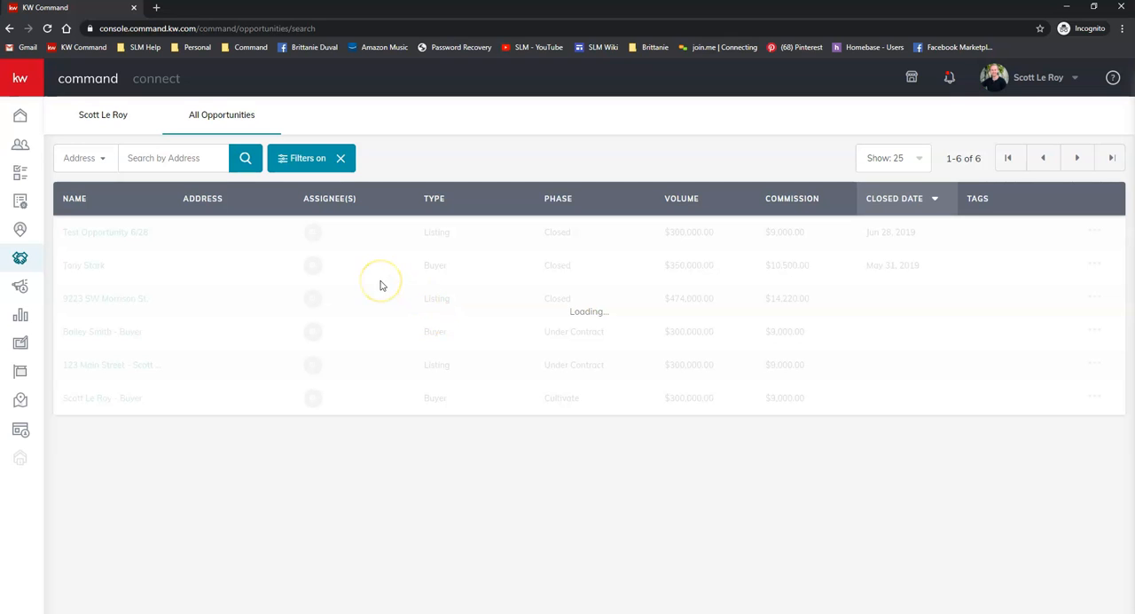
mouse_move(27, 597)
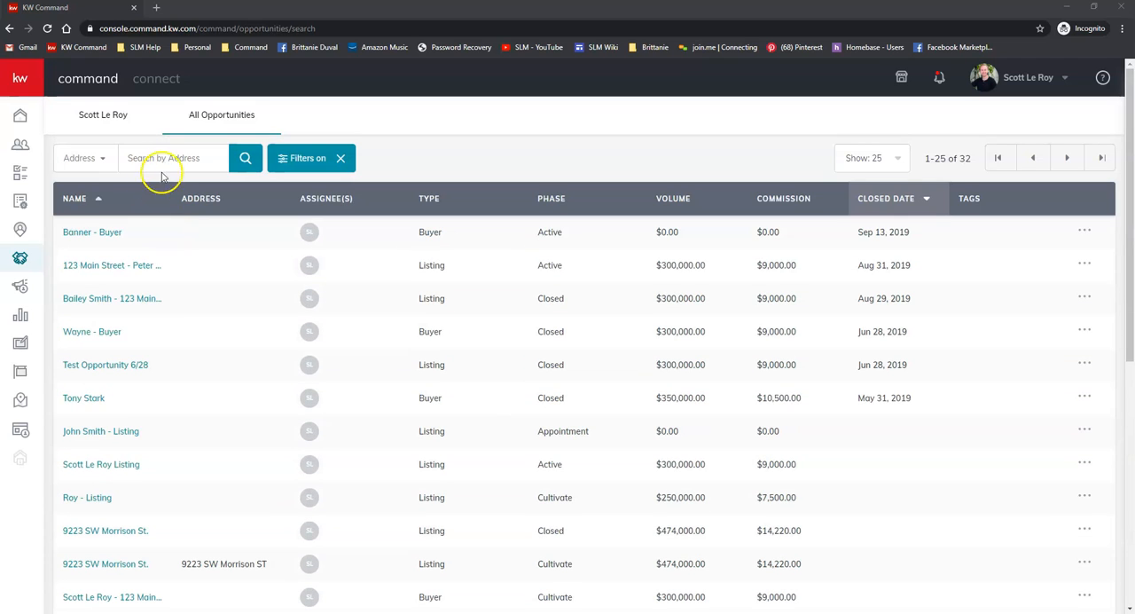
mouse_move(95, 158)
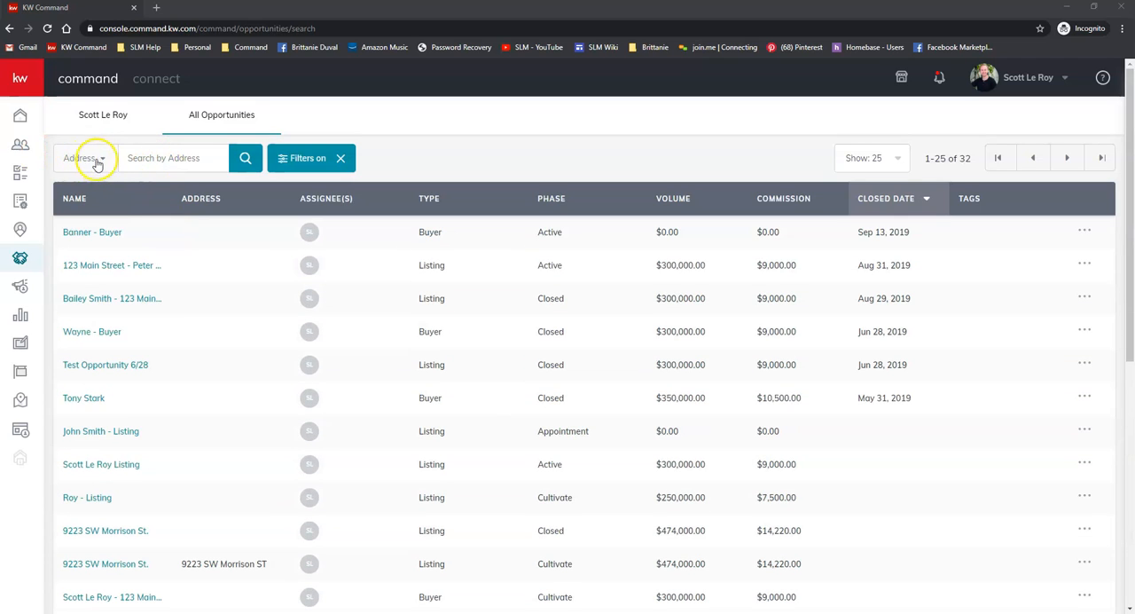
Step: Search by Opportunity name for 'Bruce Banner', returning two matches
click(85, 158)
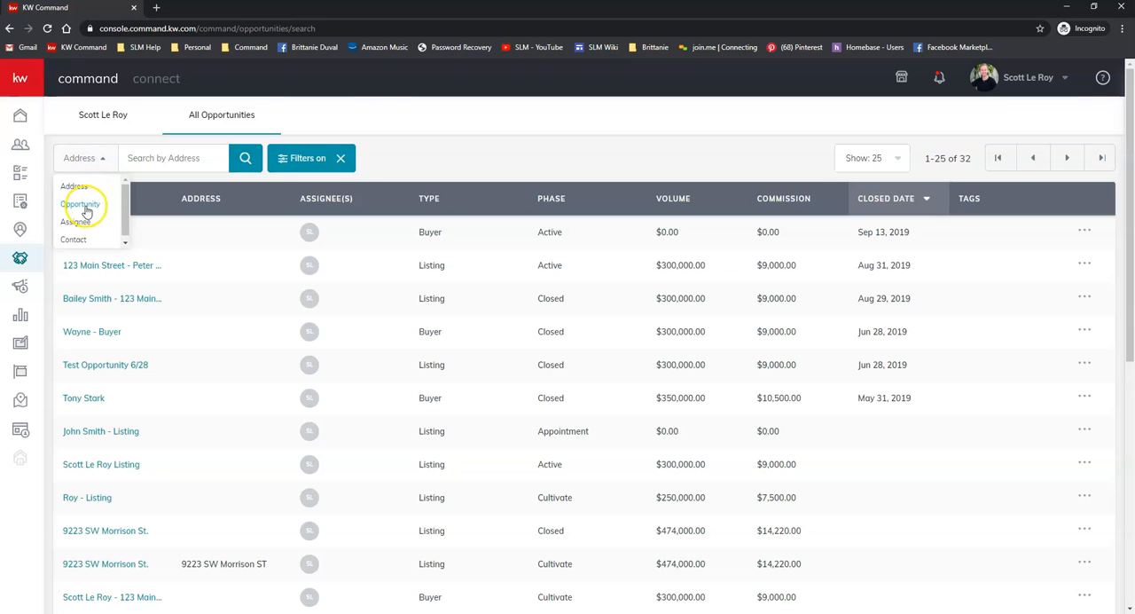
text(Br)
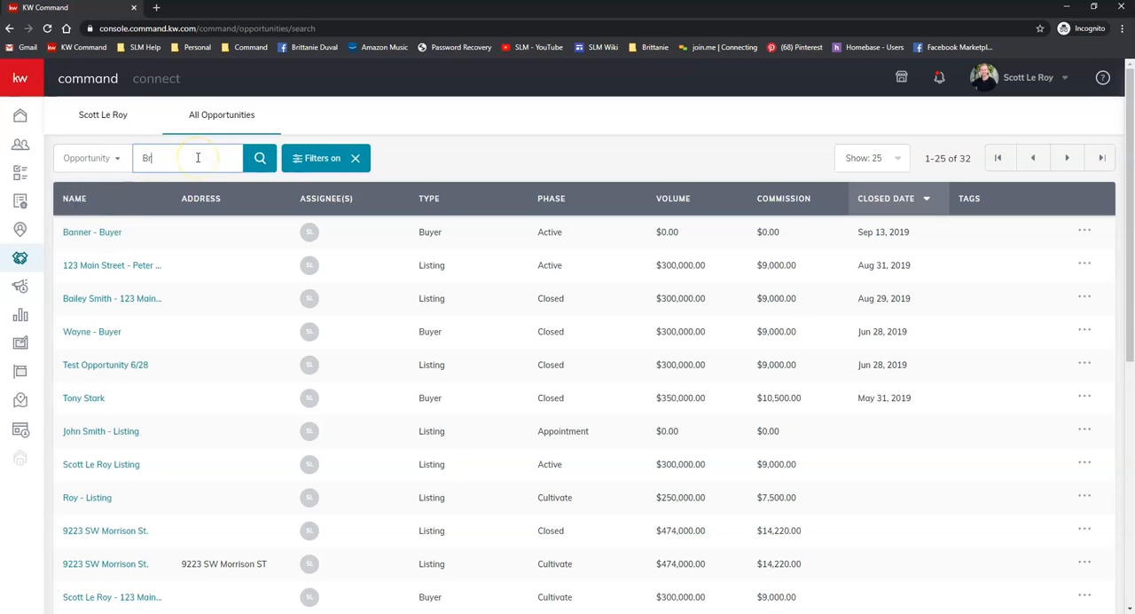
text(Bruce Banner)
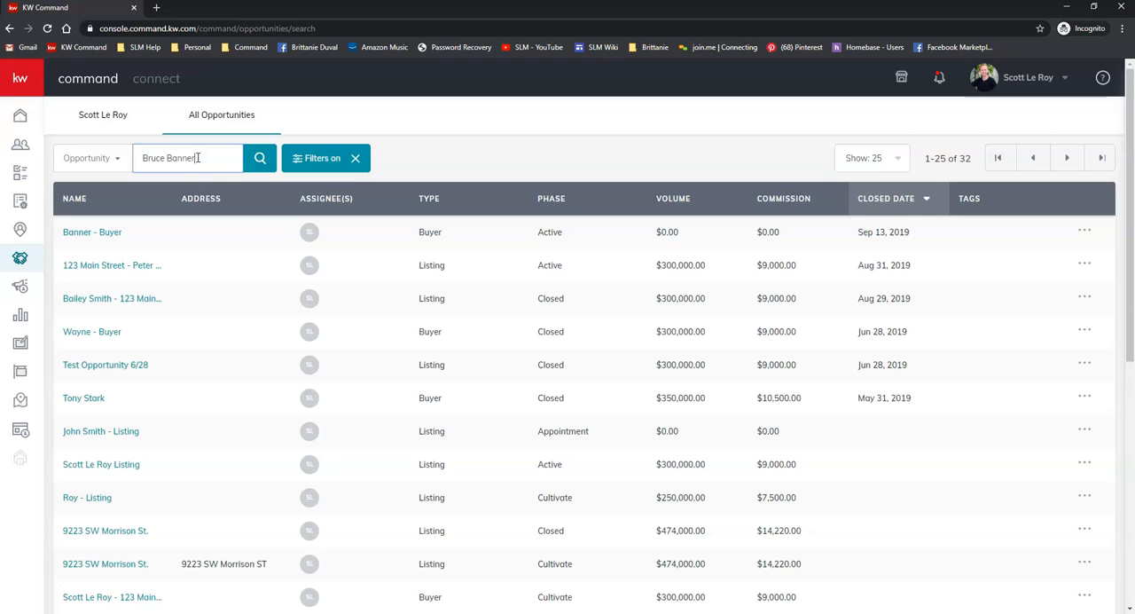
click(259, 158)
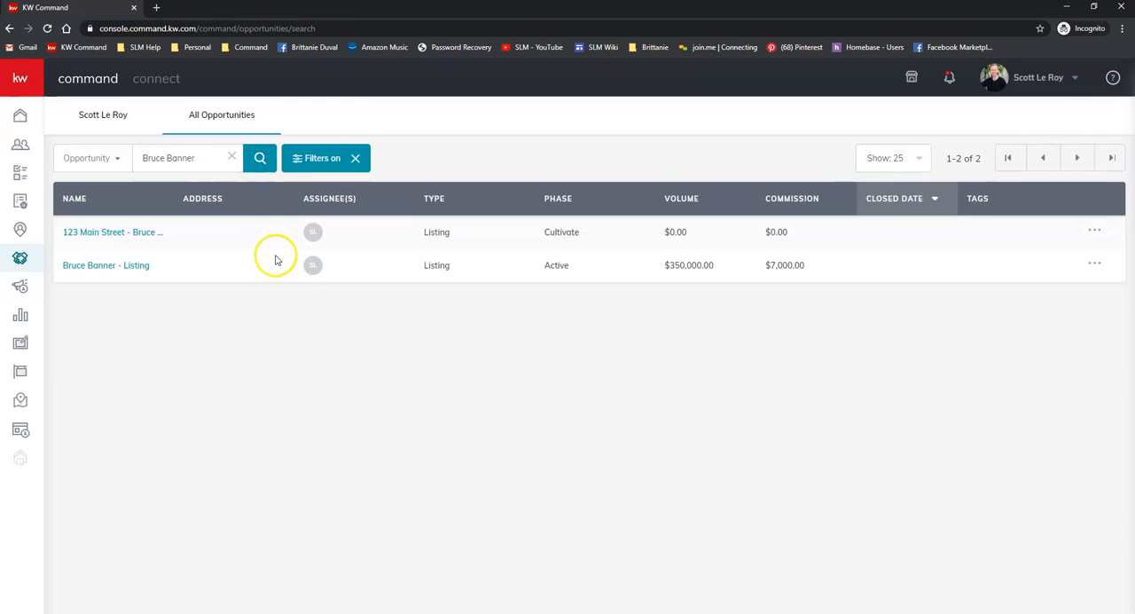
mouse_move(600, 270)
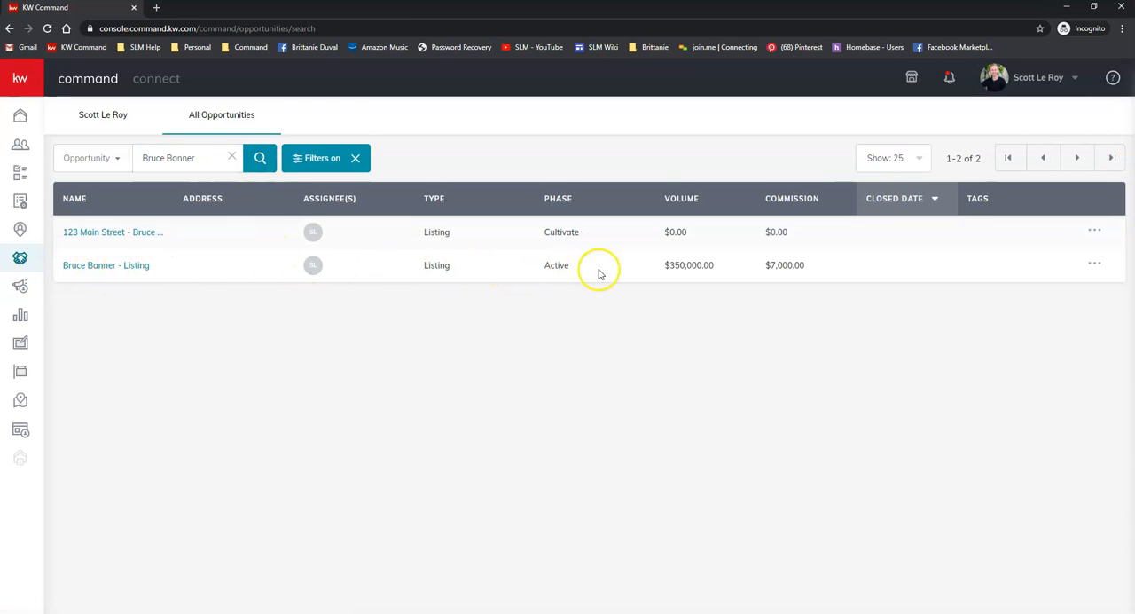
mouse_move(1097, 277)
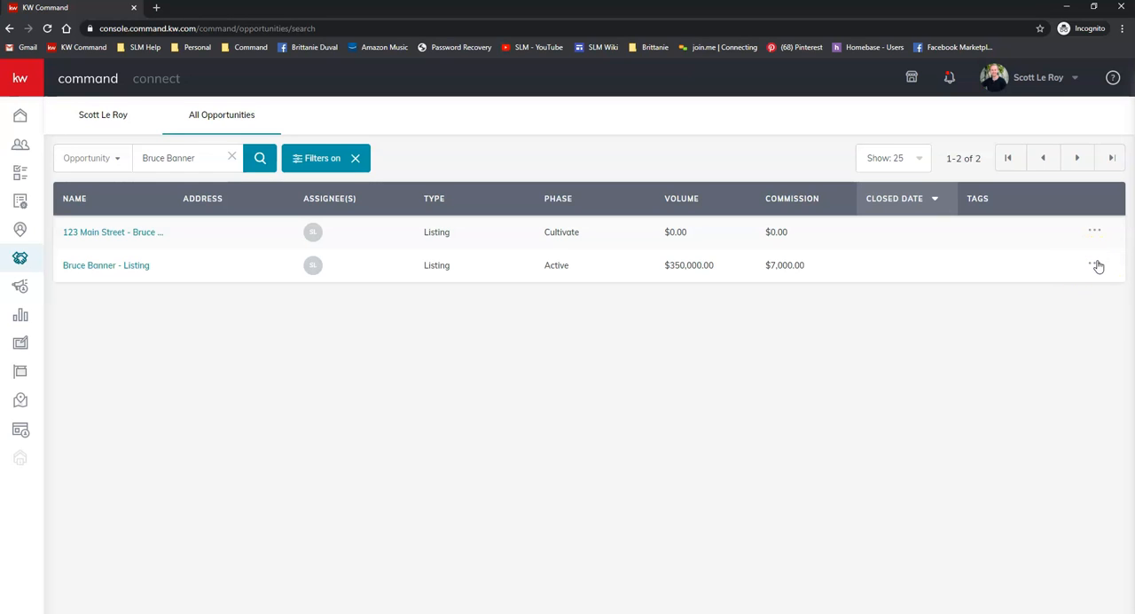
Step: Restore the archived Bruce Banner - Listing from its row actions
click(1094, 263)
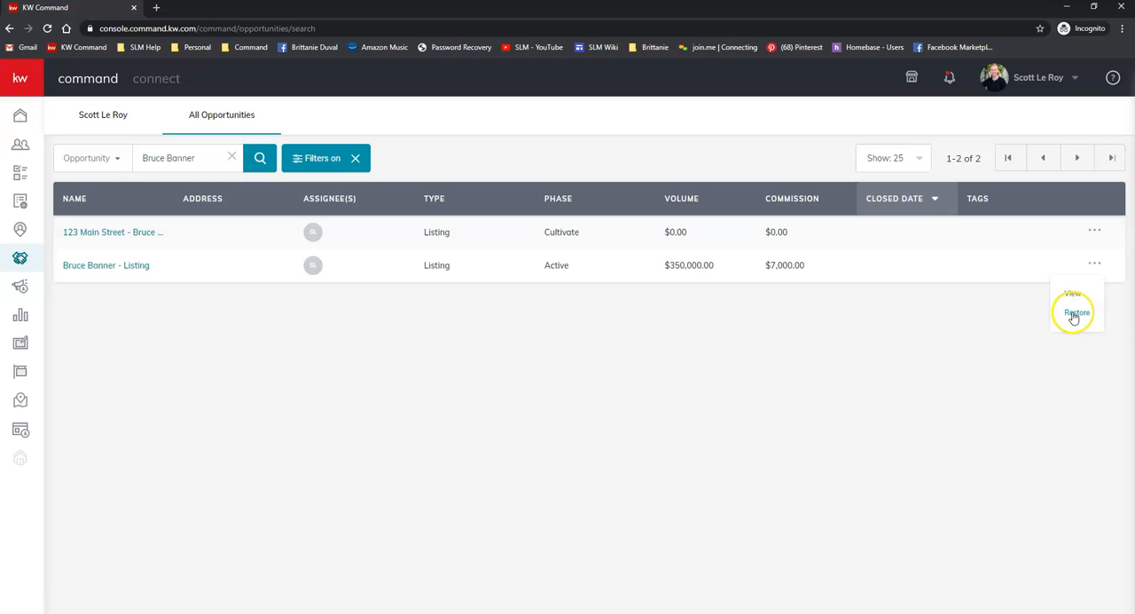
click(1075, 312)
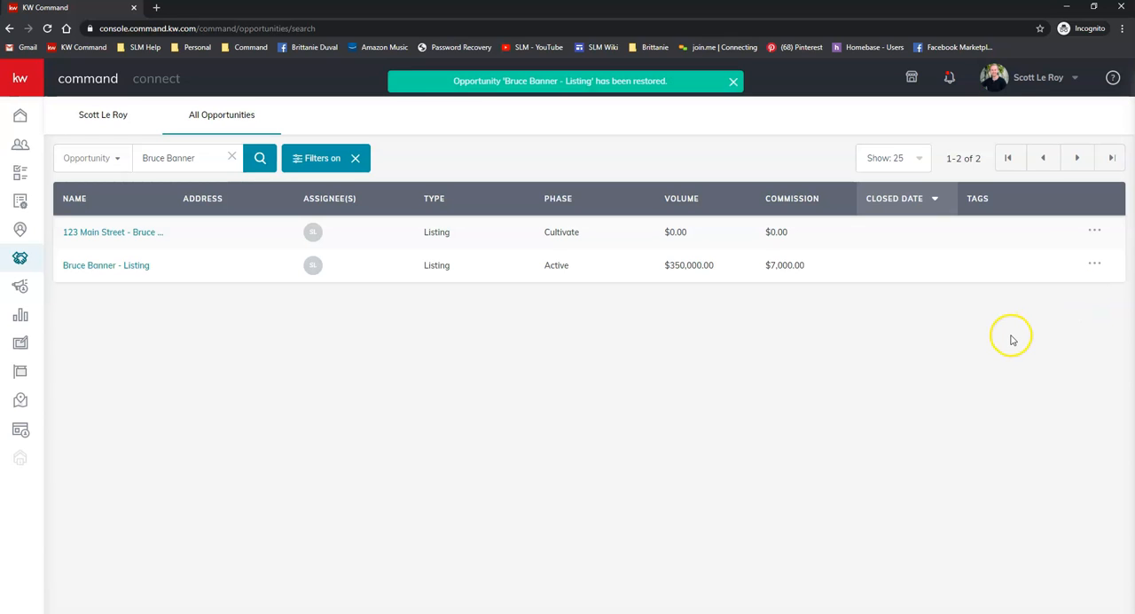
mouse_move(452, 99)
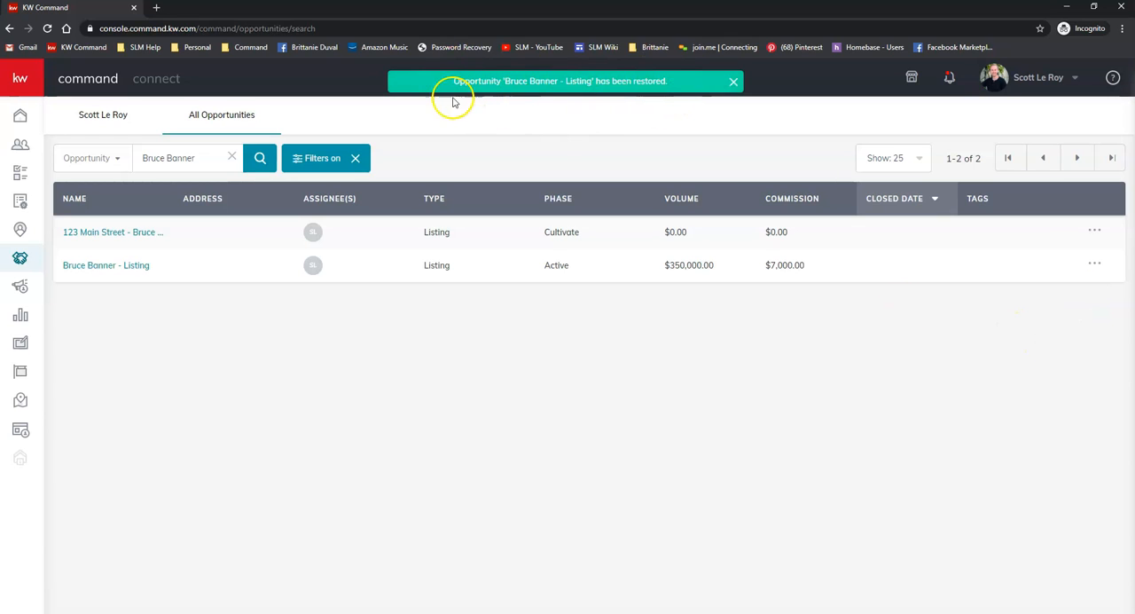
mouse_move(21, 259)
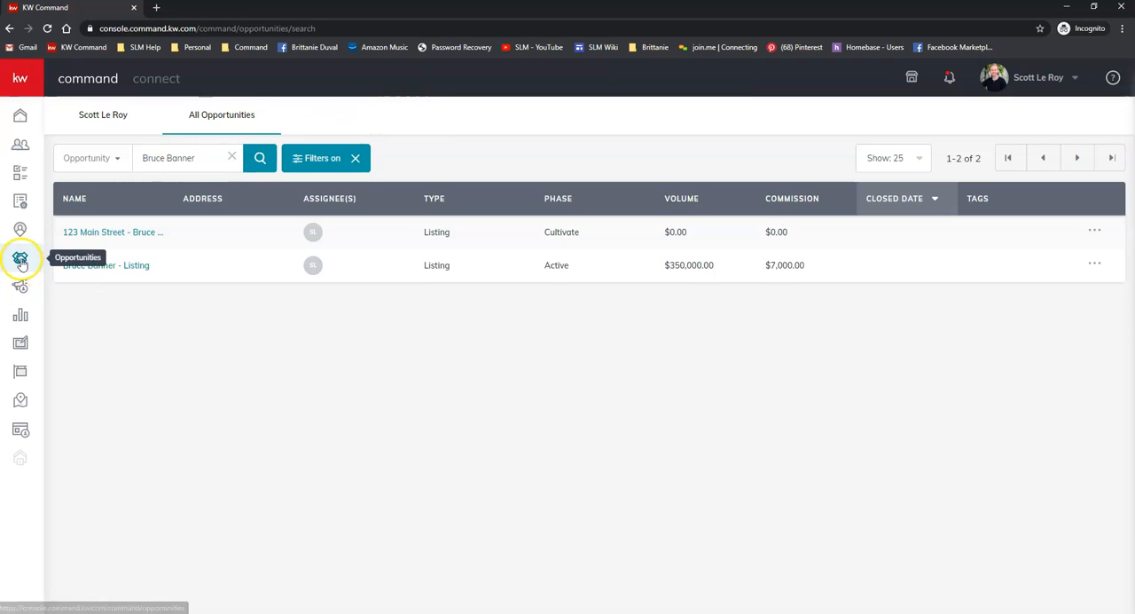
Step: Return to the Active listings board, where Bruce Banner - Listing sits in Staging
click(21, 259)
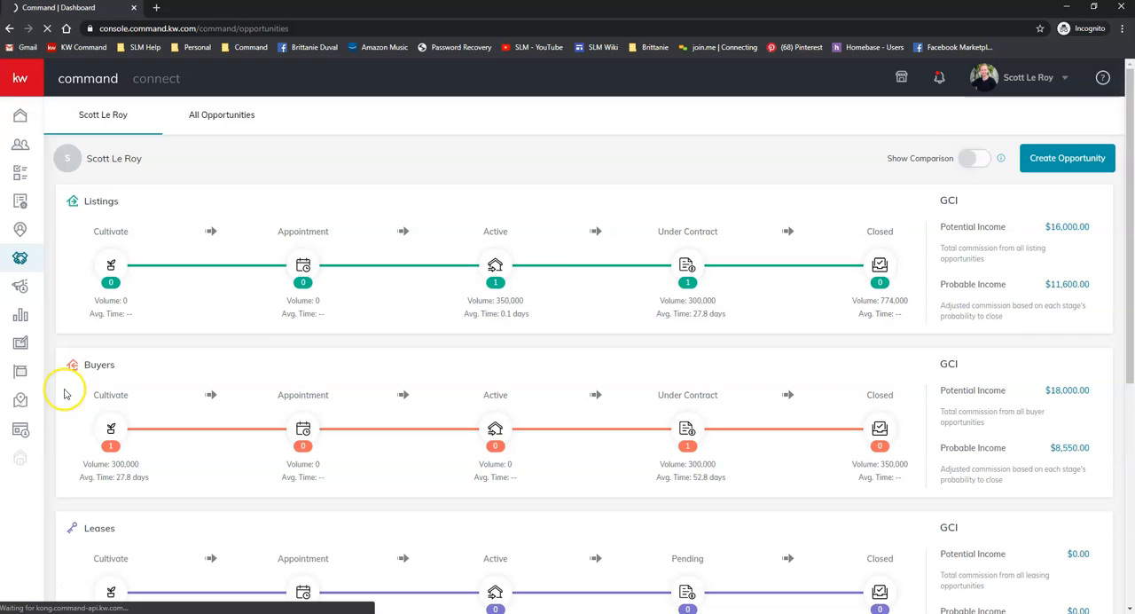
click(495, 266)
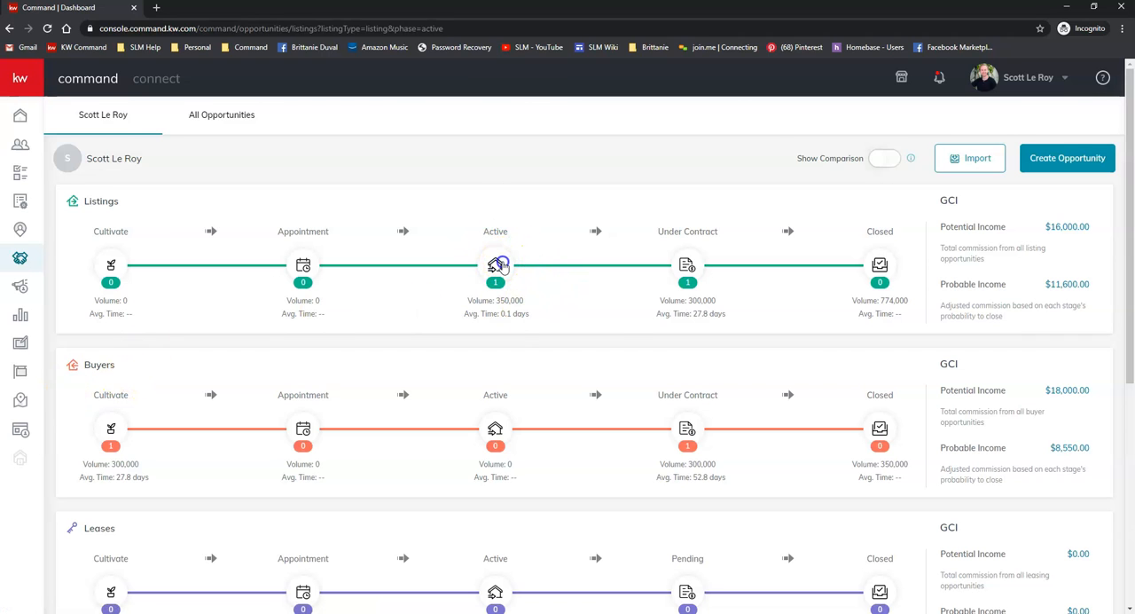
click(495, 266)
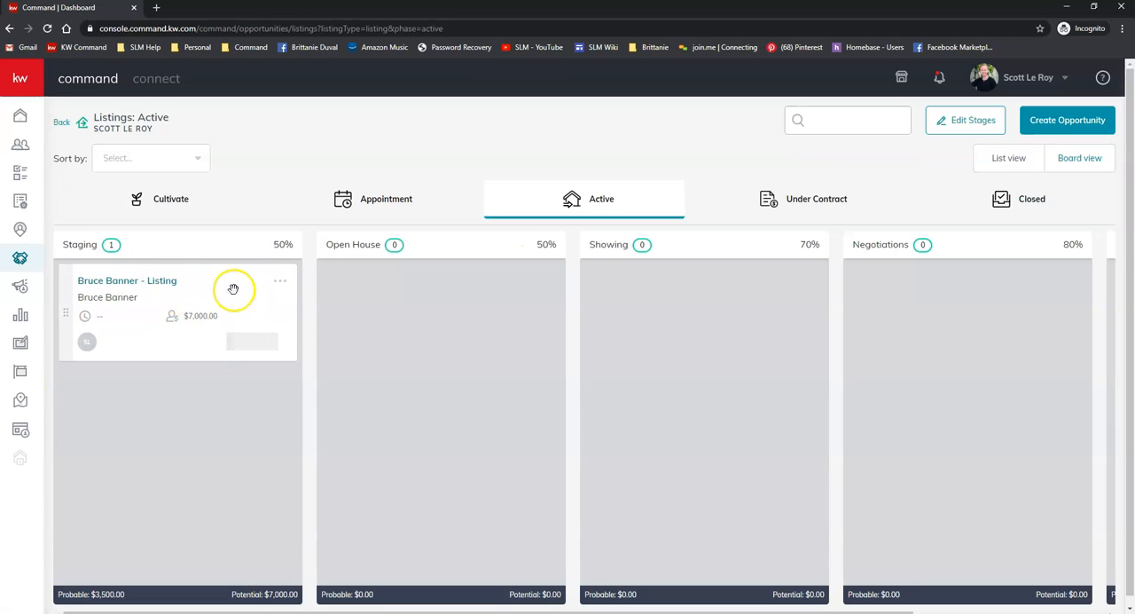